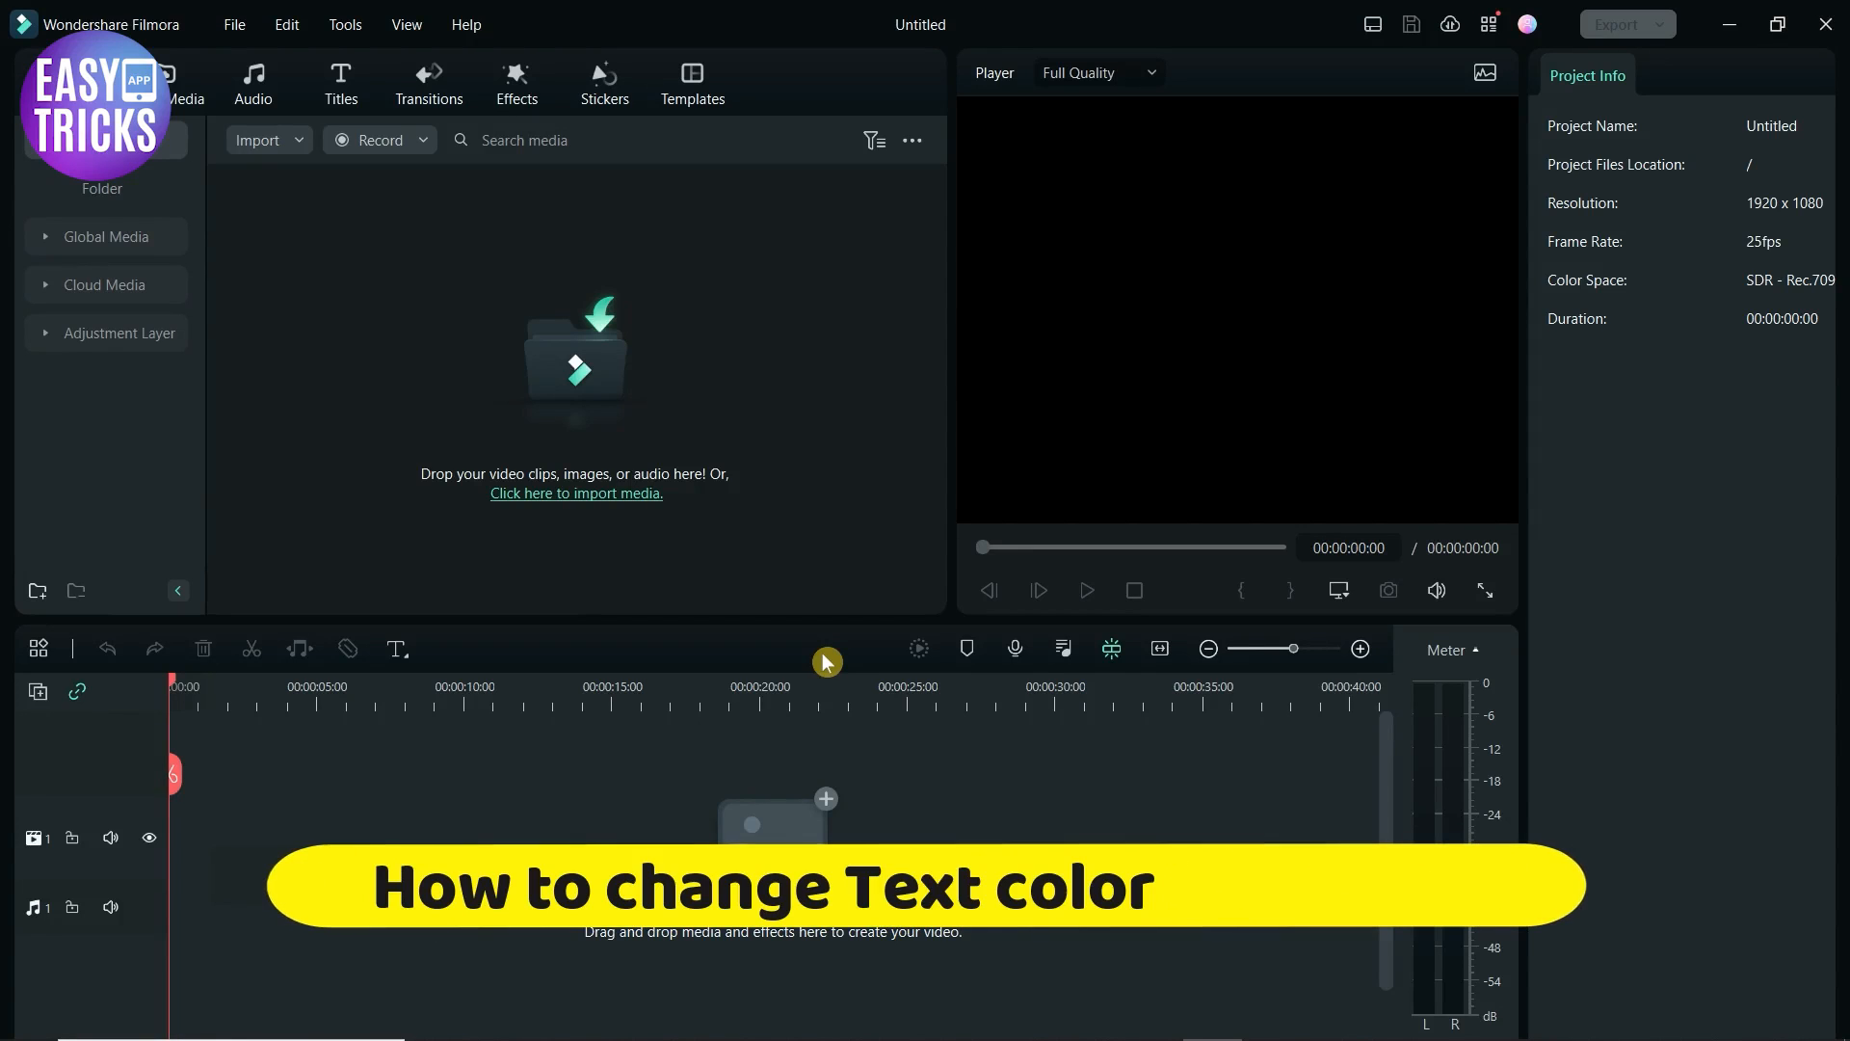
- Import the Supa Dashboard_3 bear clip and drag it onto the video track
{"action": "type", "text": "in Filmora"}
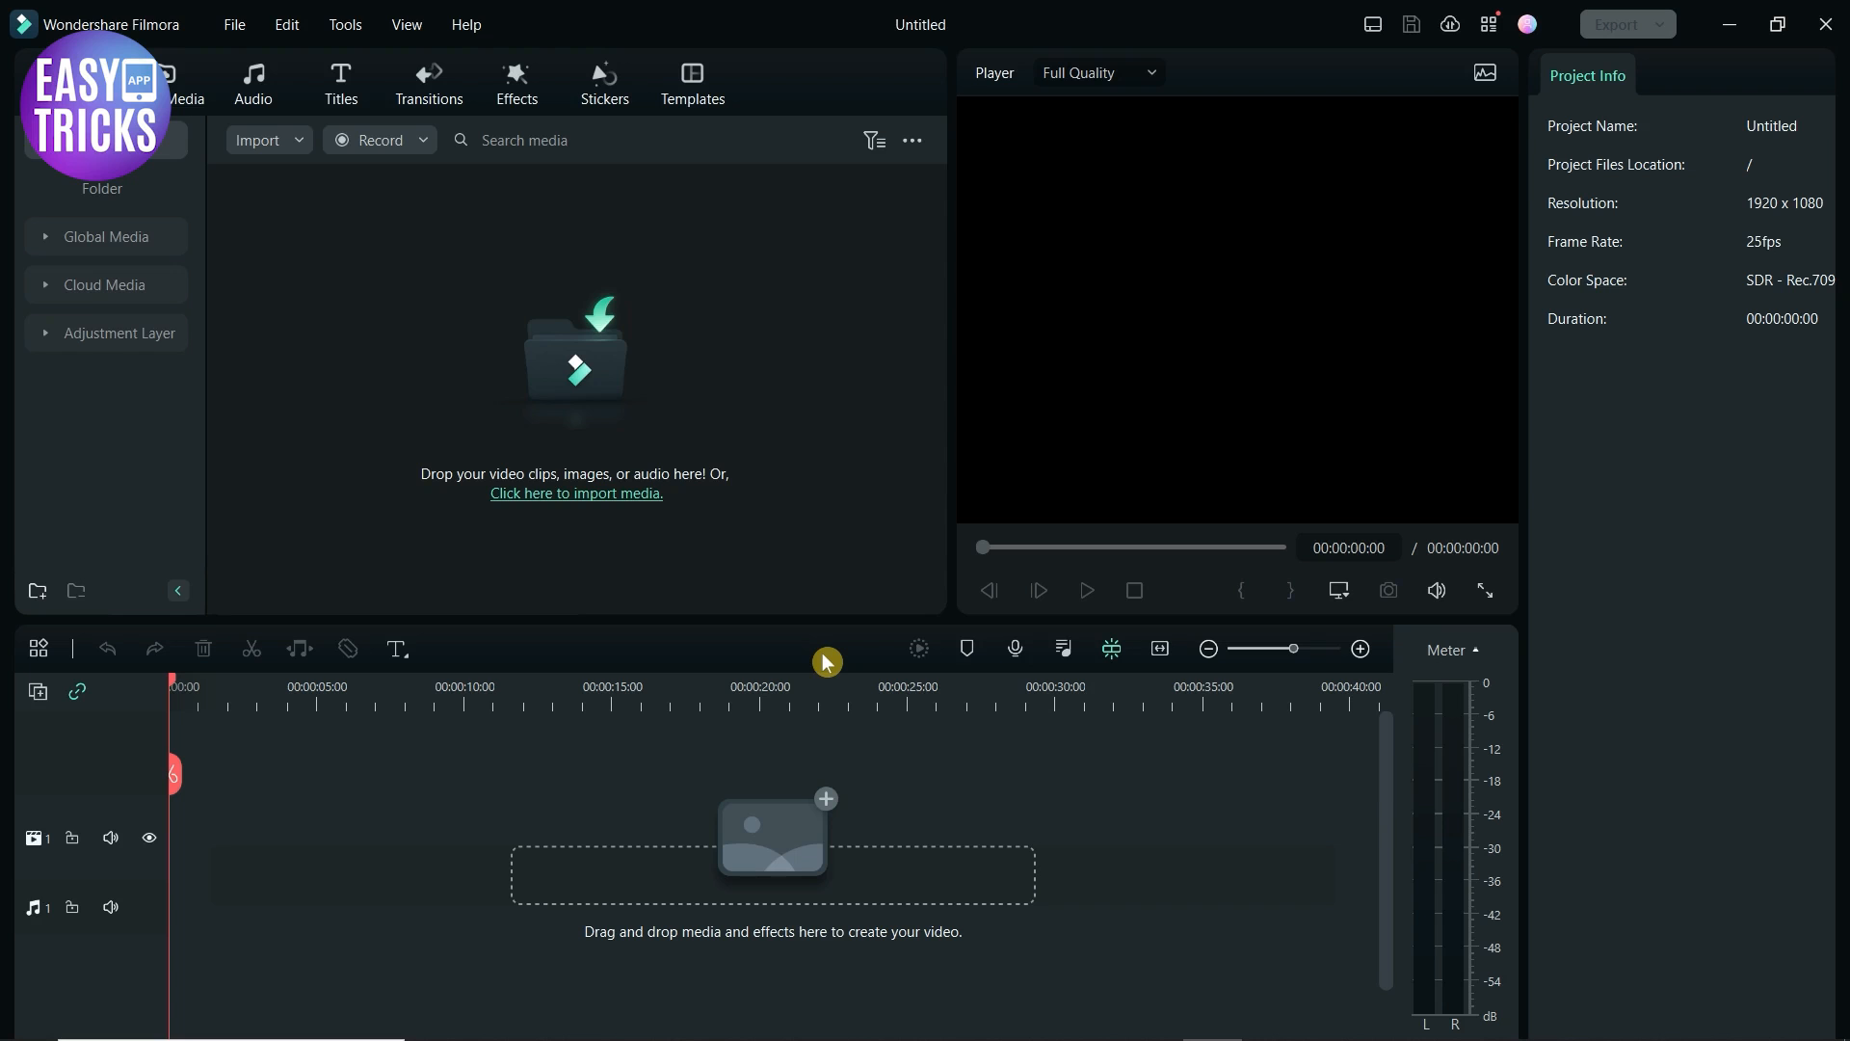
{"action": "left_click", "coordinate": [576, 493]}
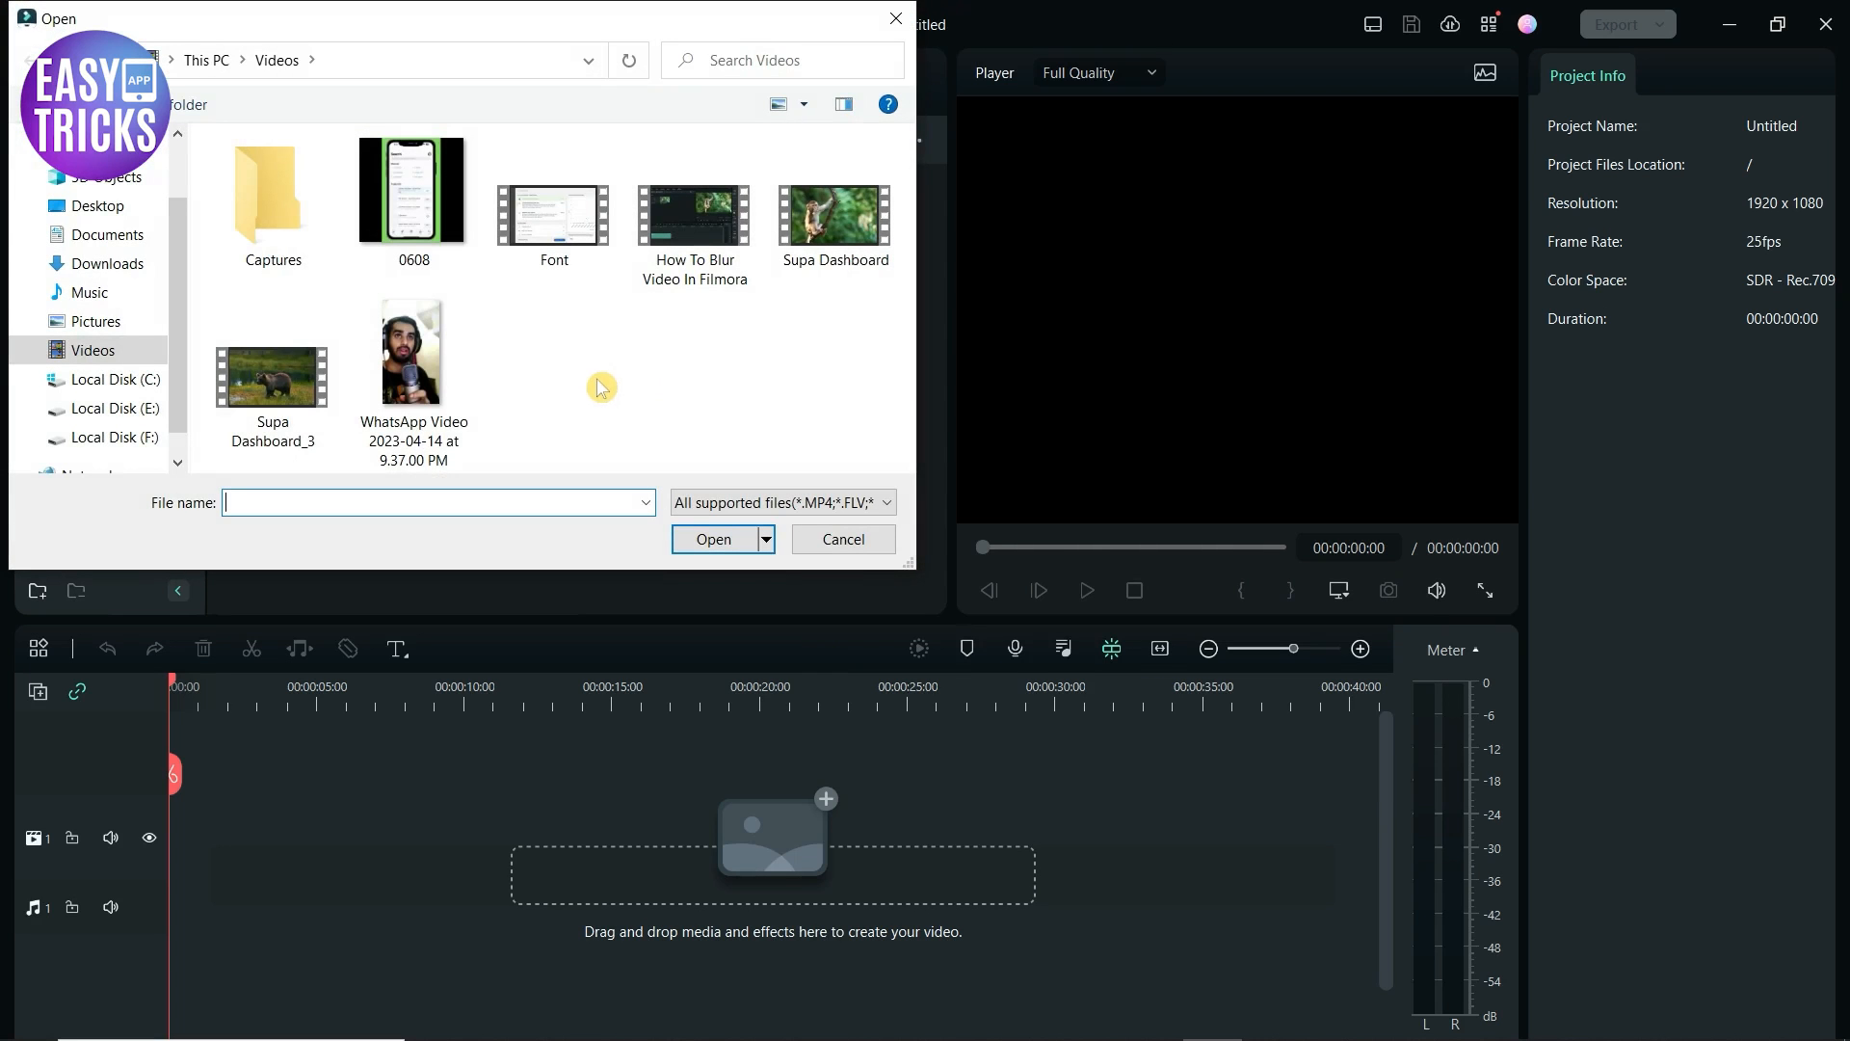
{"action": "left_click", "coordinate": [714, 540]}
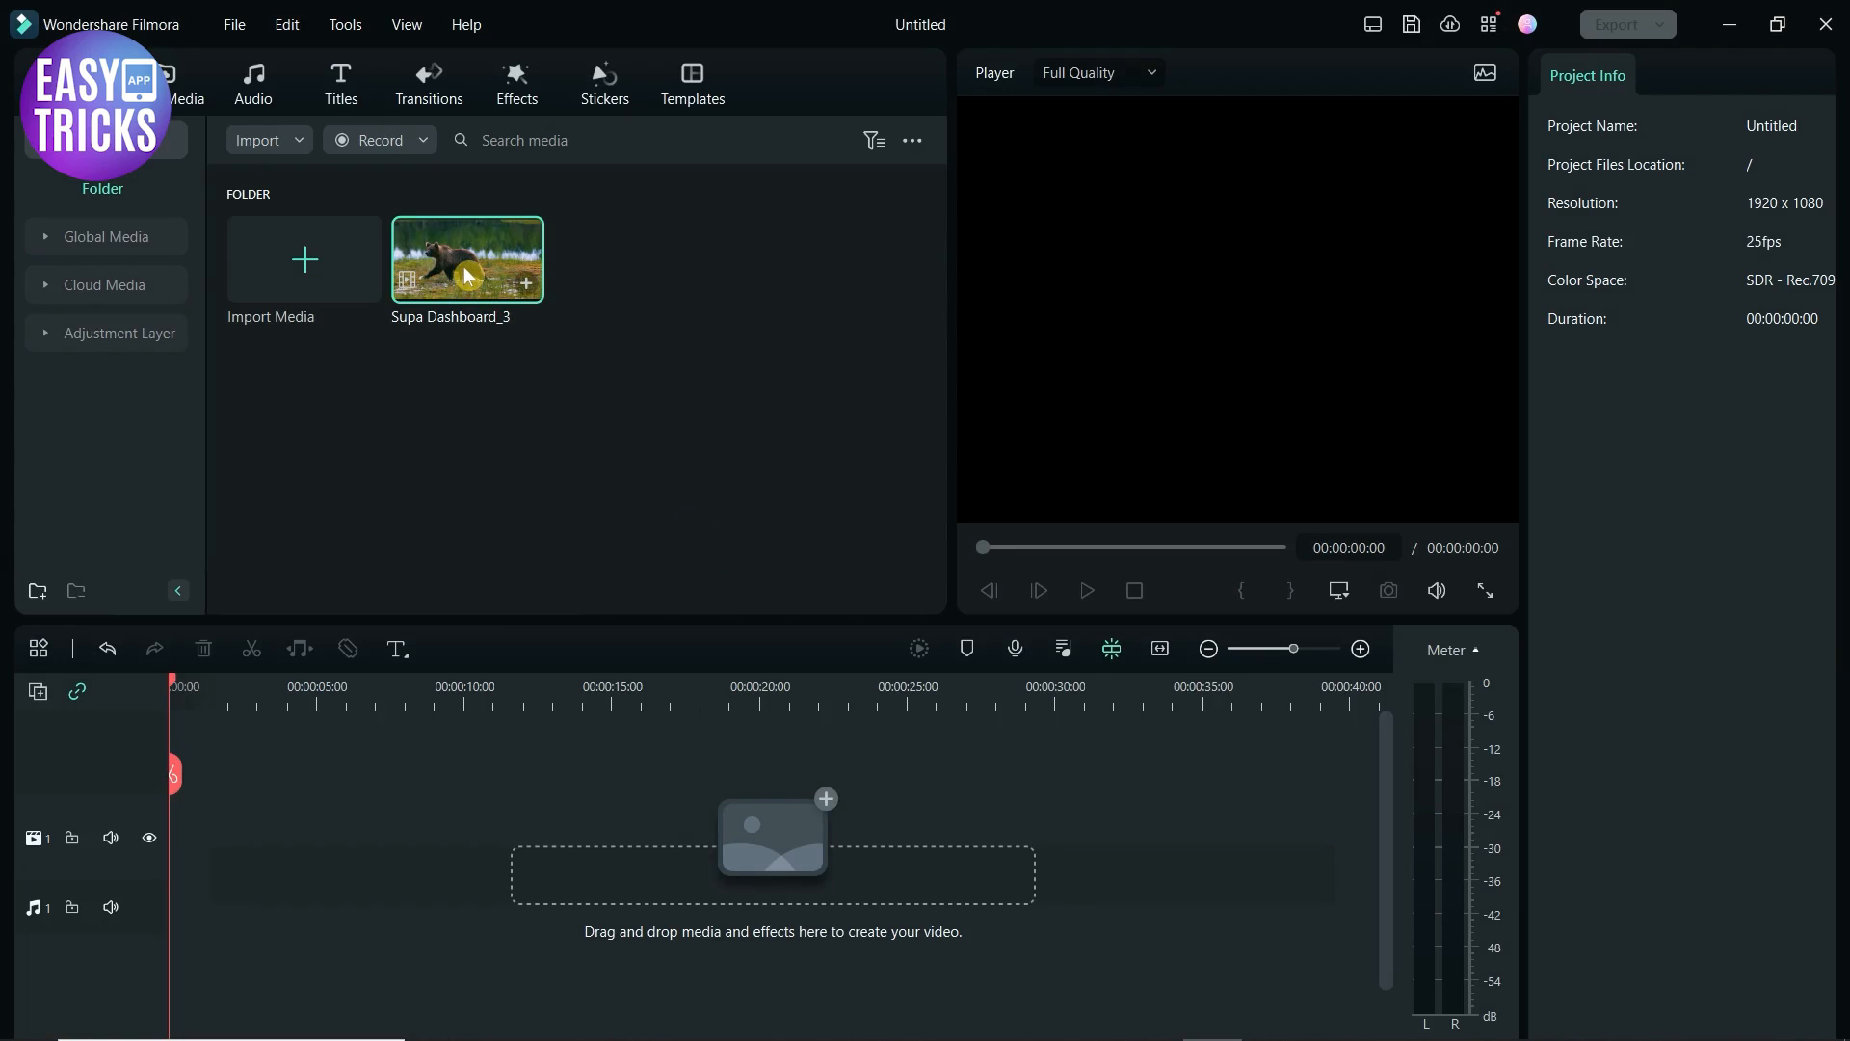
{"action": "left_click_drag", "start_coordinate": [466, 258], "coordinate": [315, 835]}
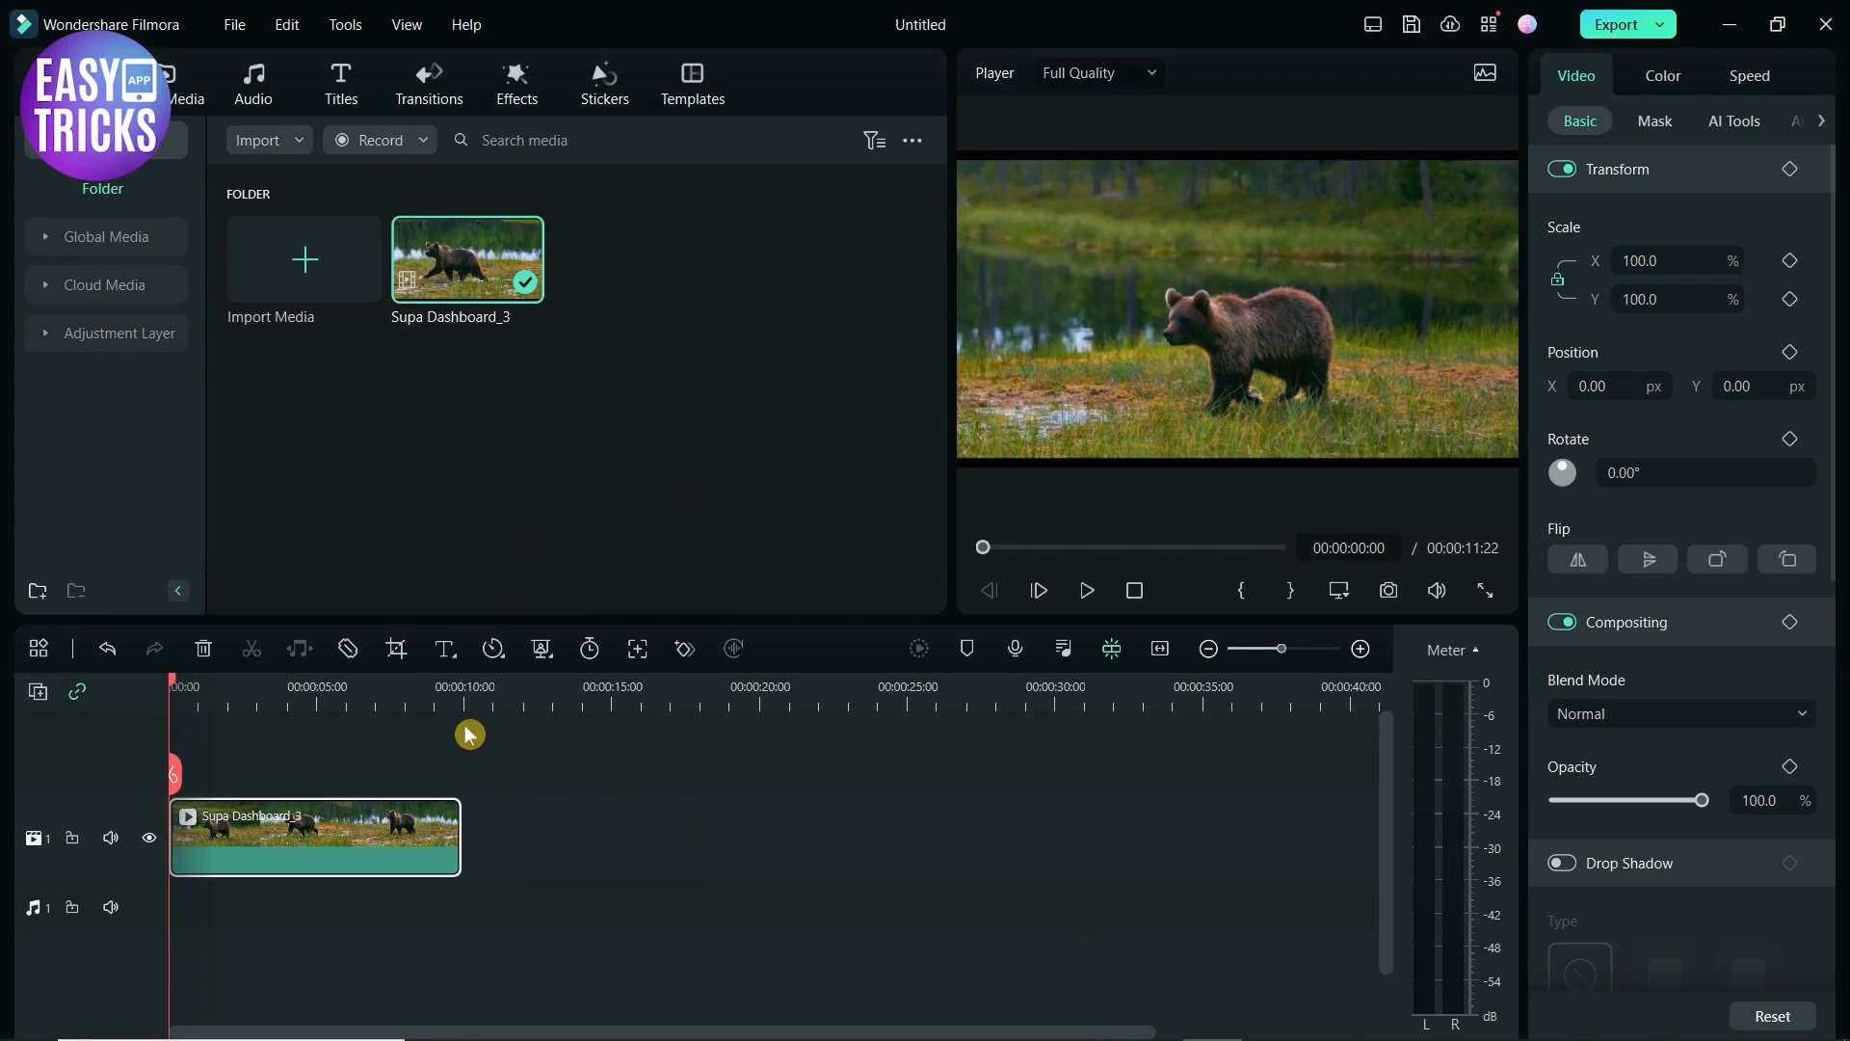
{"action": "left_click", "coordinate": [340, 83]}
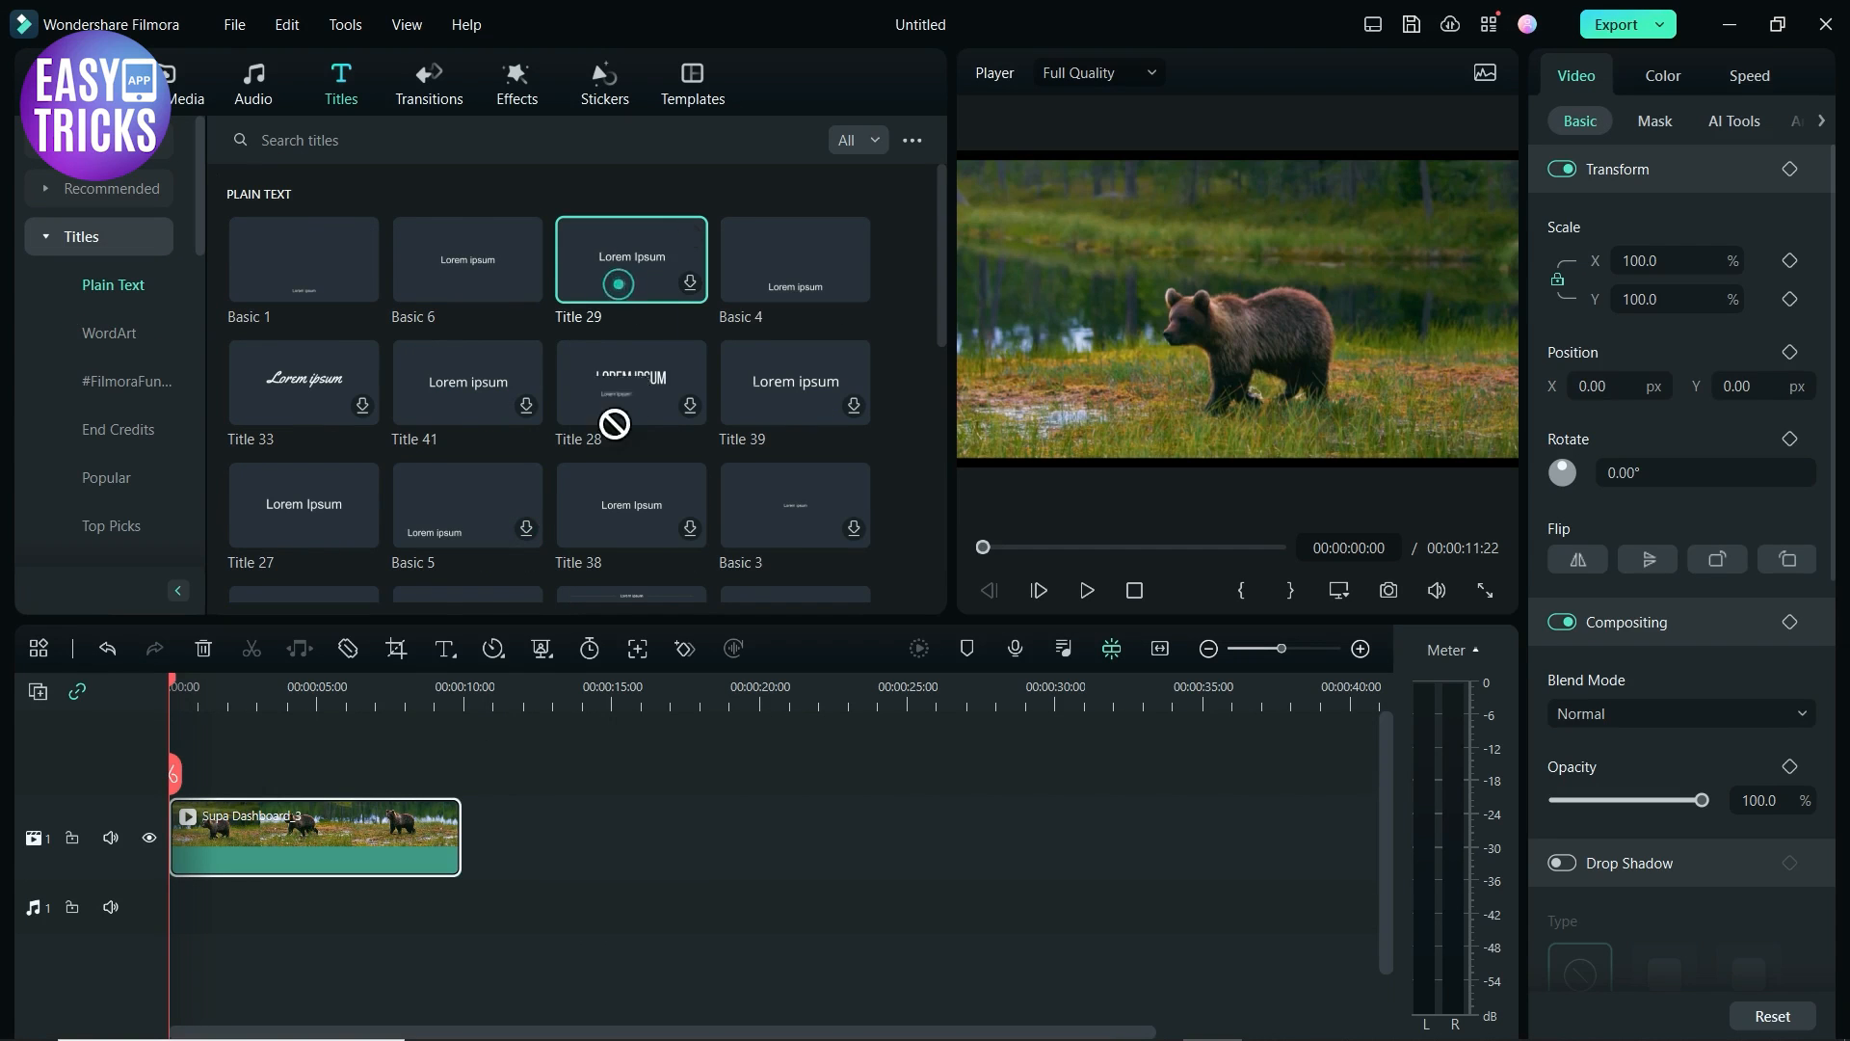
- Drag the Plain Text Title 29 template onto a track above the bear clip
{"action": "left_click_drag", "start_coordinate": [630, 258], "coordinate": [229, 820]}
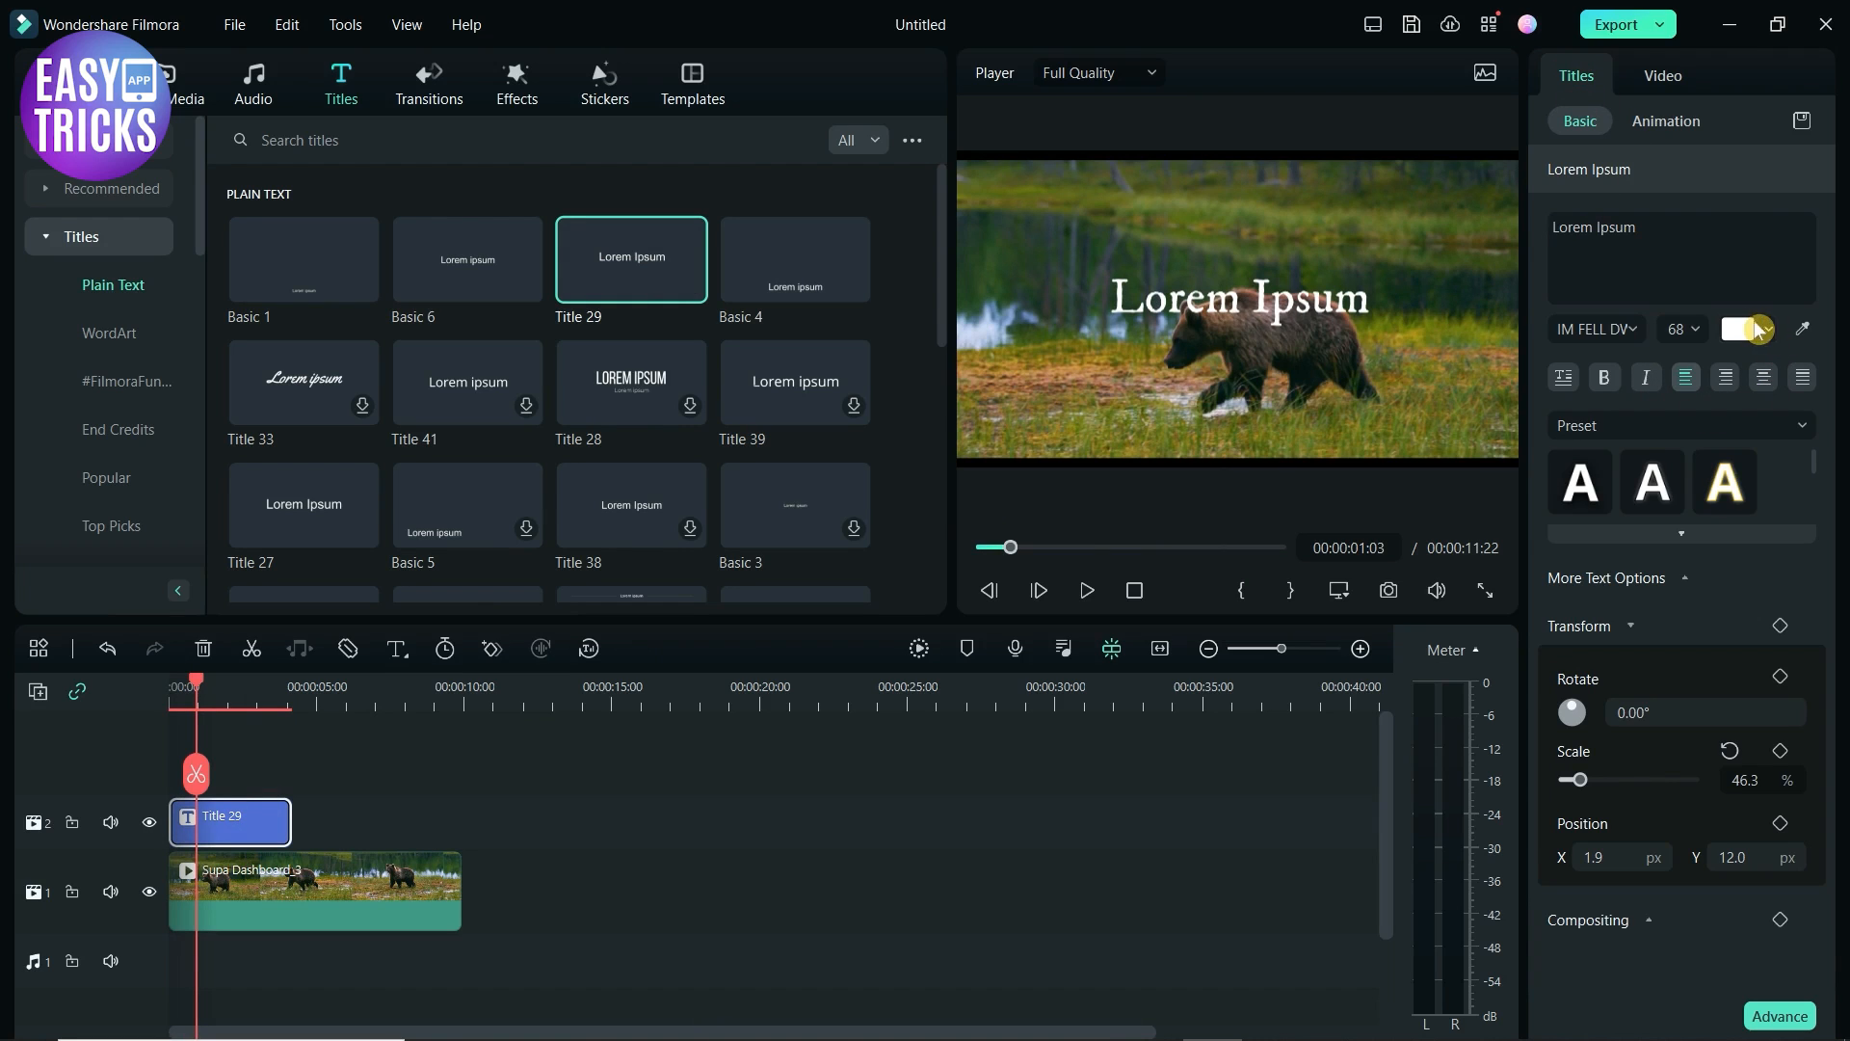
- Recolour the Lorem Ipsum text from the colour swatch, briefly blue, then orange
{"action": "left_click", "coordinate": [1747, 328]}
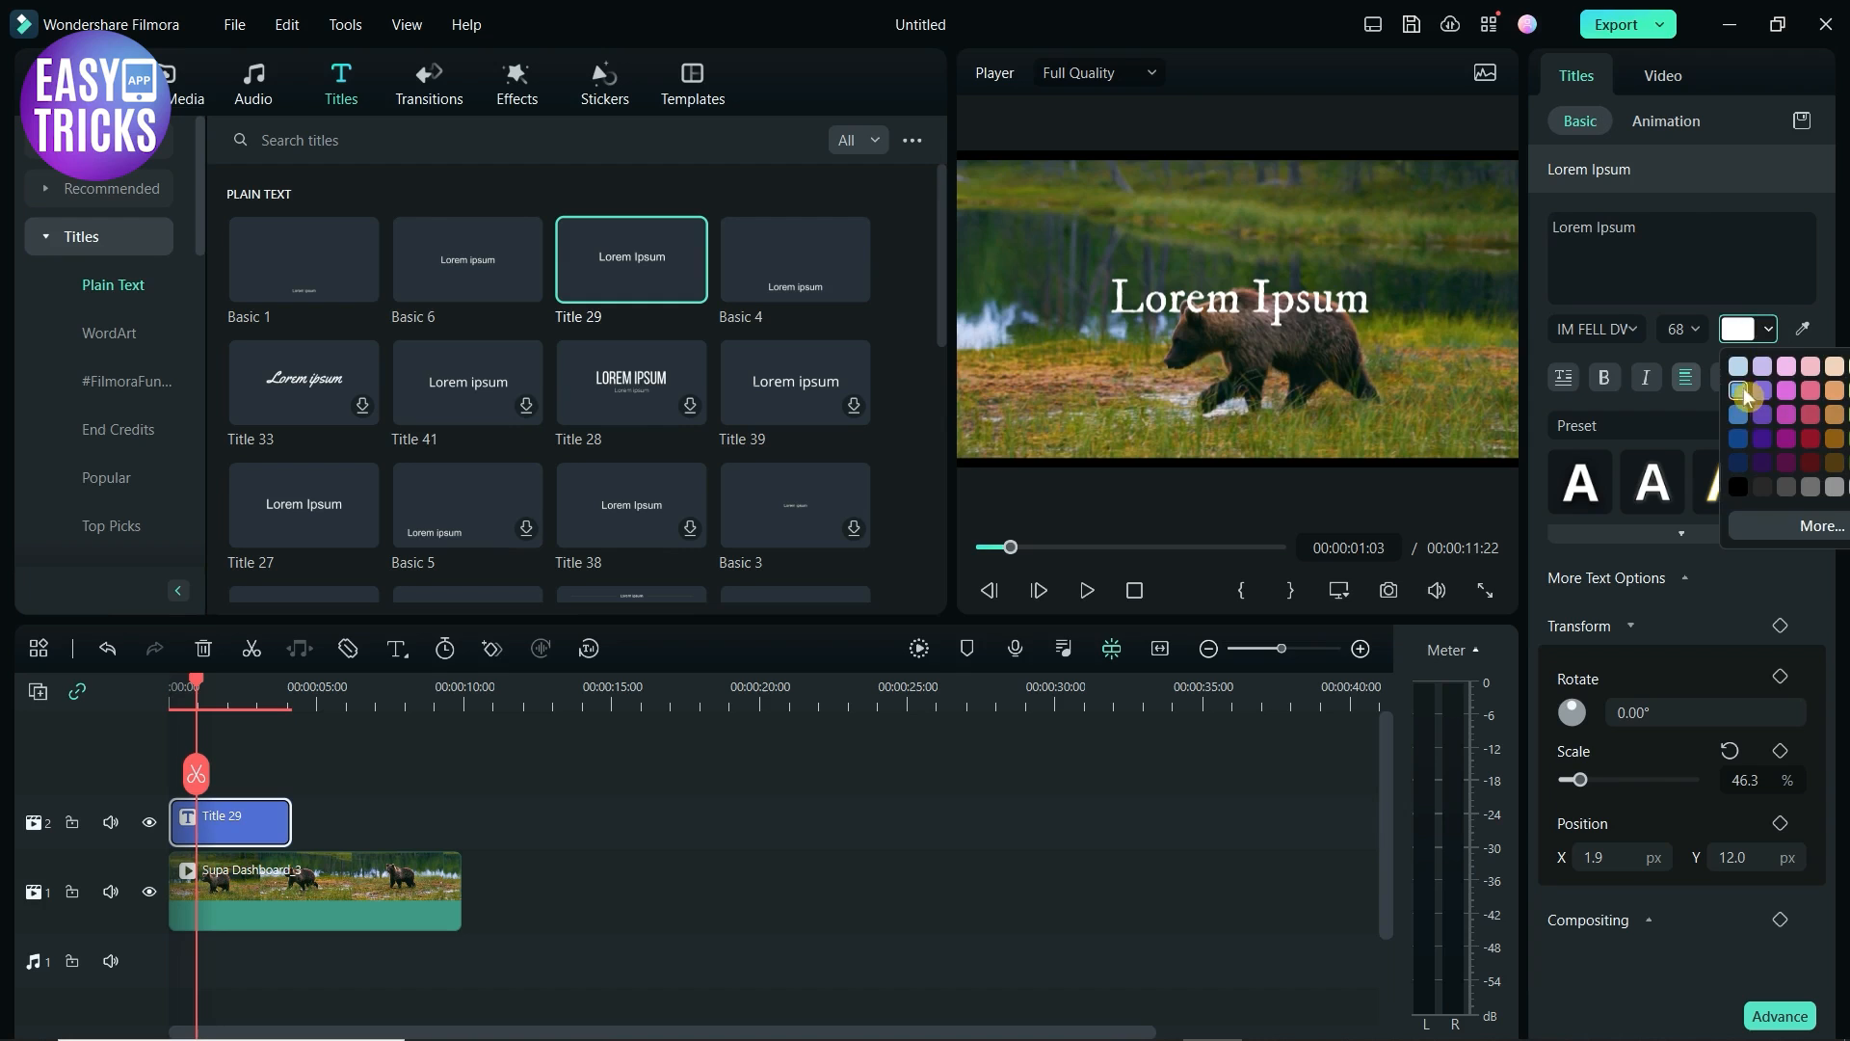
{"action": "left_click", "coordinate": [1737, 392]}
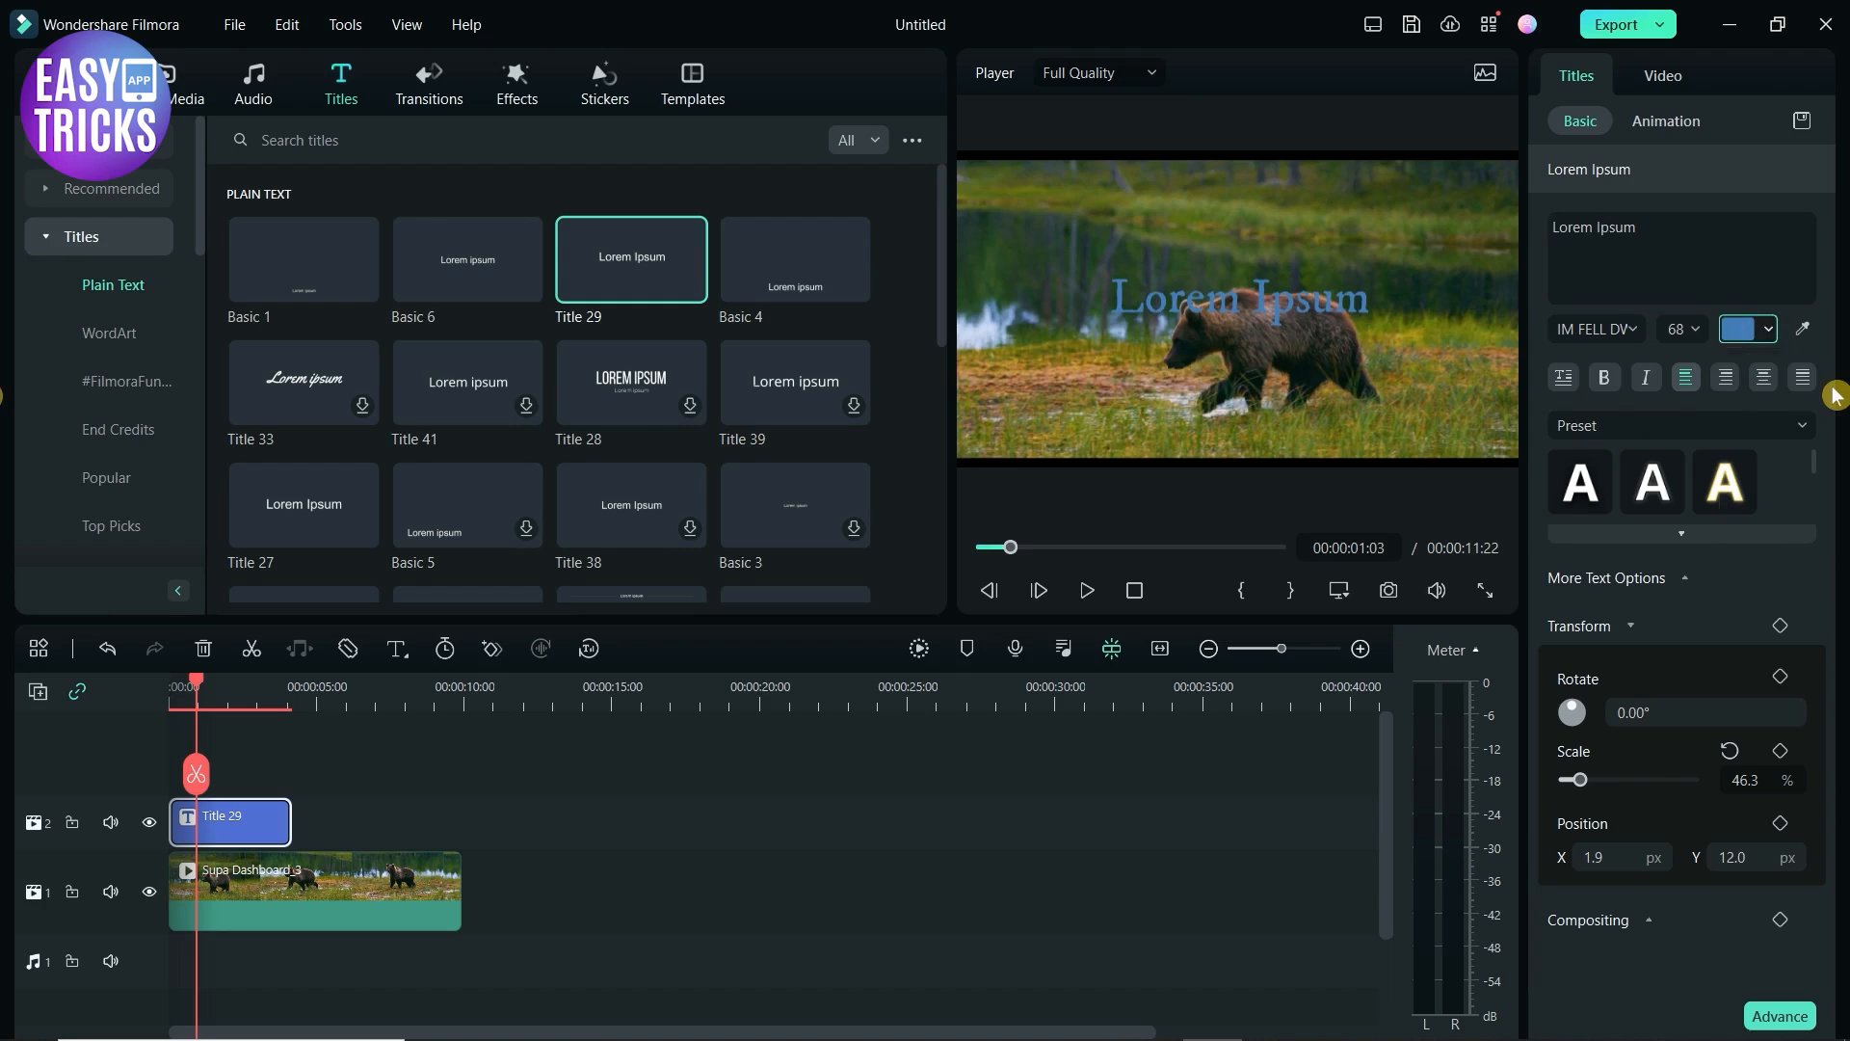
{"action": "left_click", "coordinate": [1745, 328]}
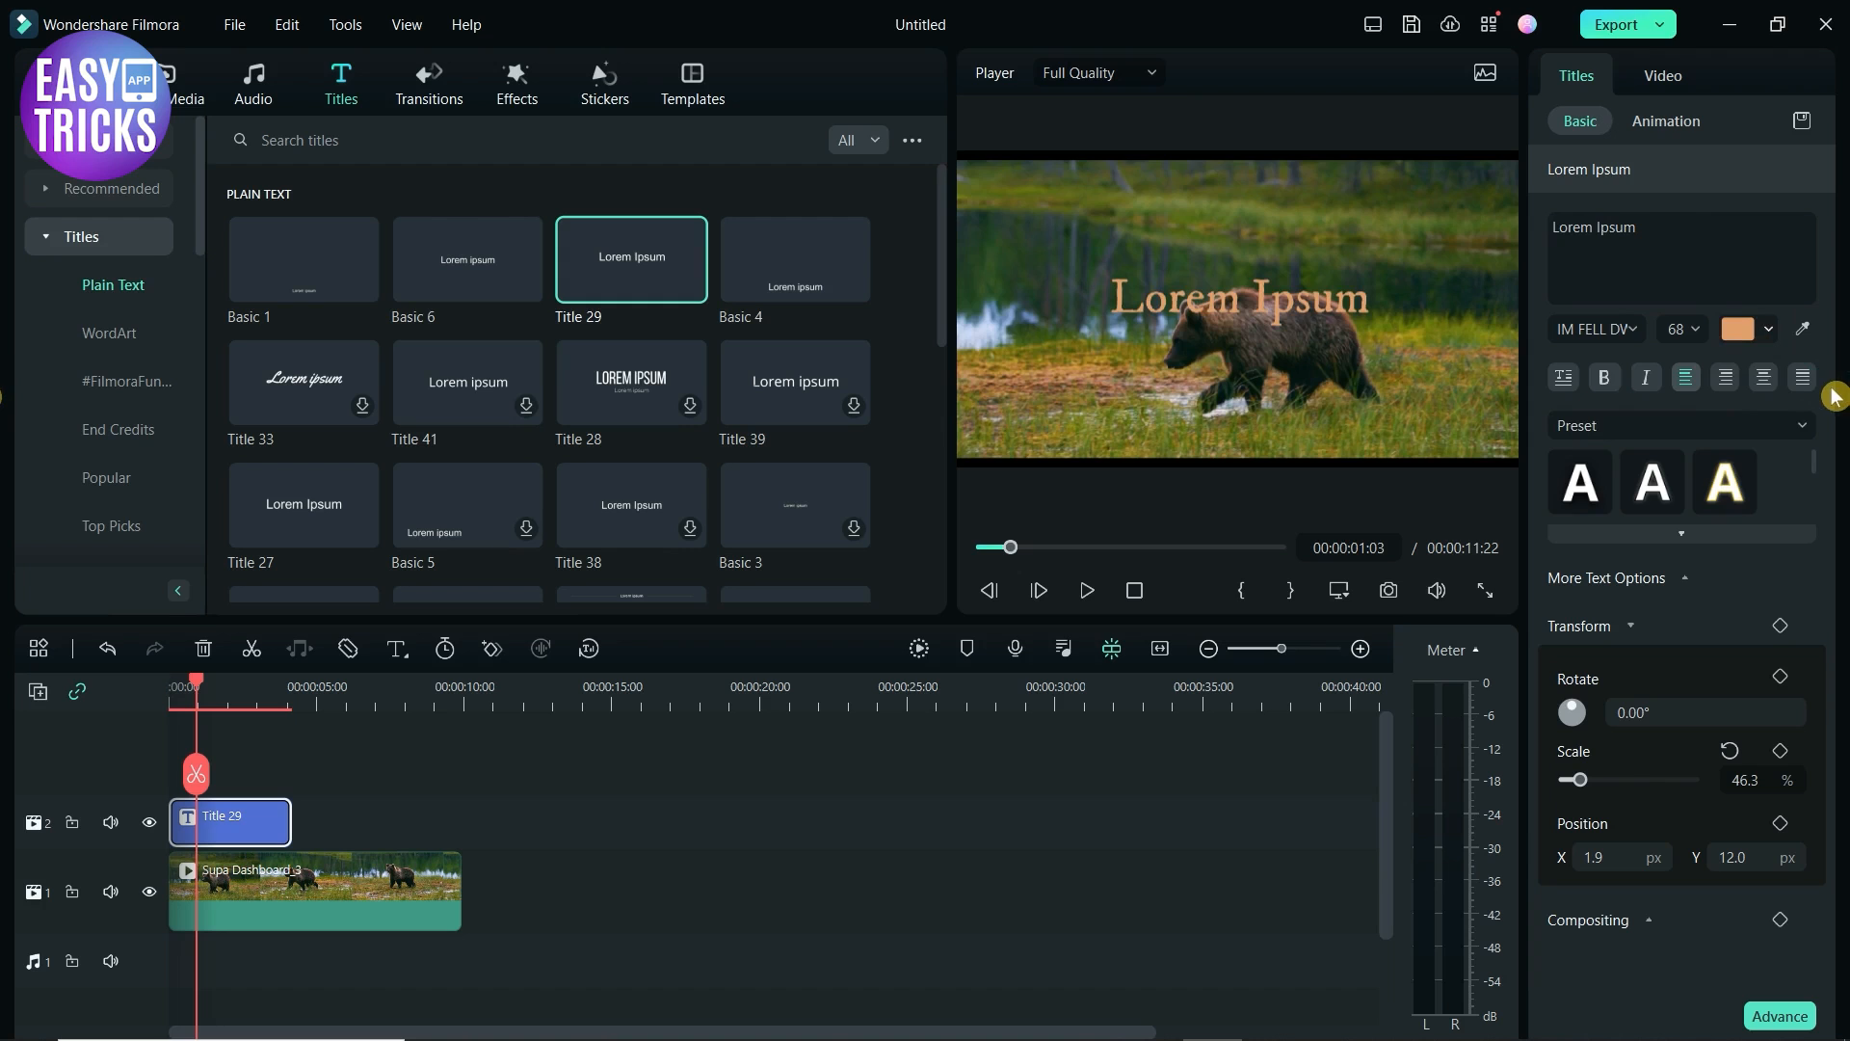